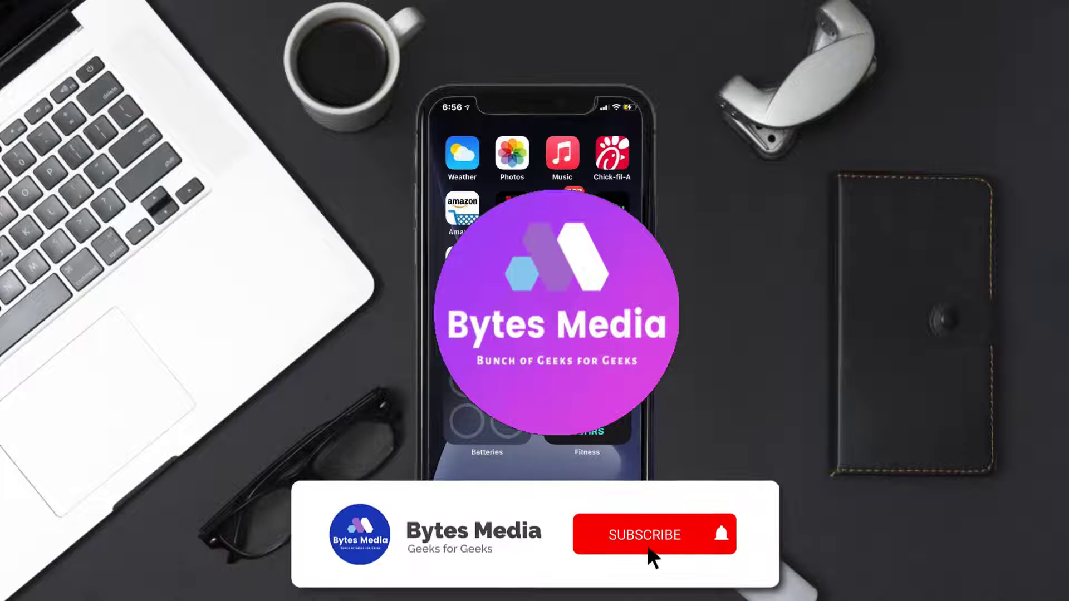
Step: Launch the App Store from the iPhone home screen
left_click(644, 534)
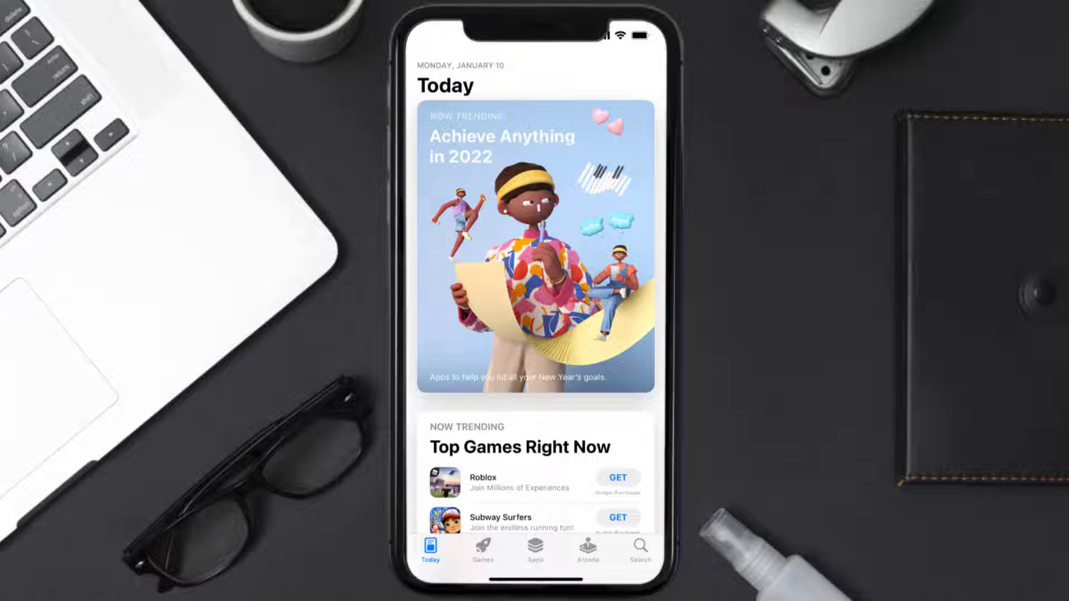
Step: Search the App Store for 'doordash app' and update DoorDash - Food Delivery
left_click(637, 550)
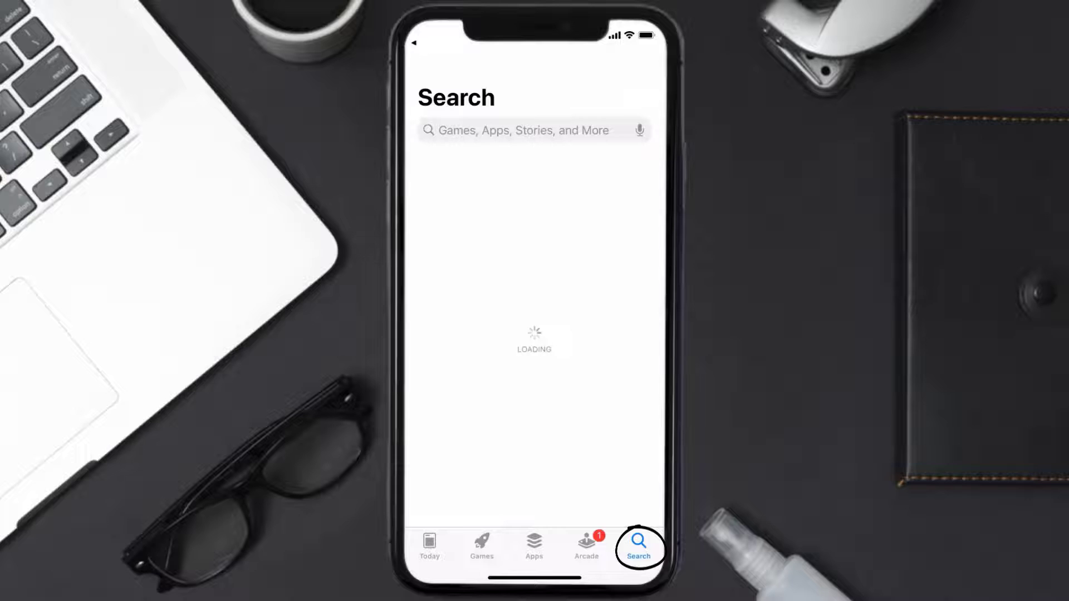
type("doordash app")
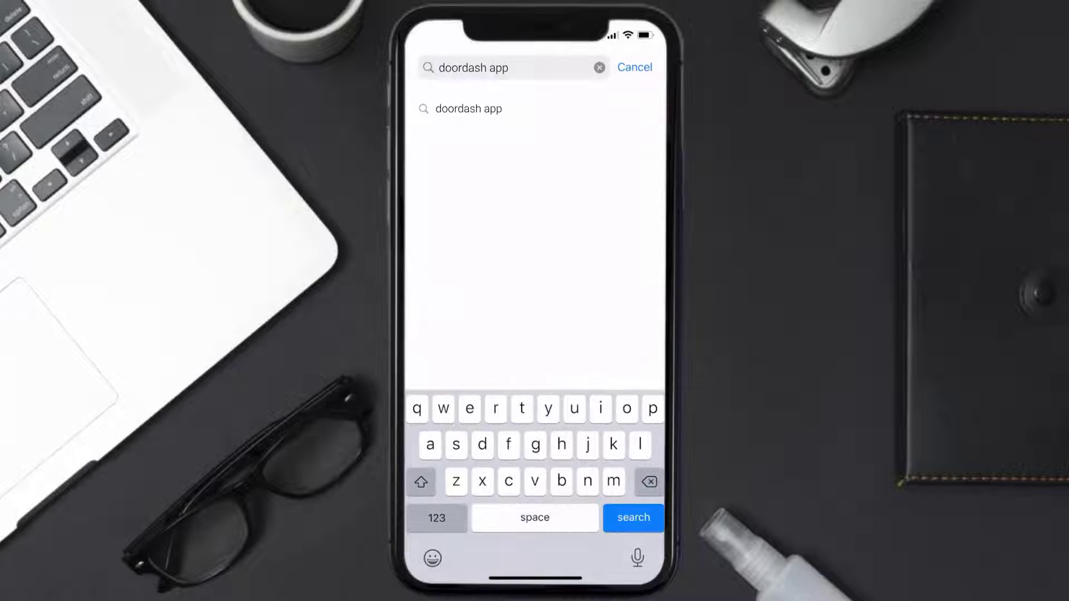
left_click(631, 517)
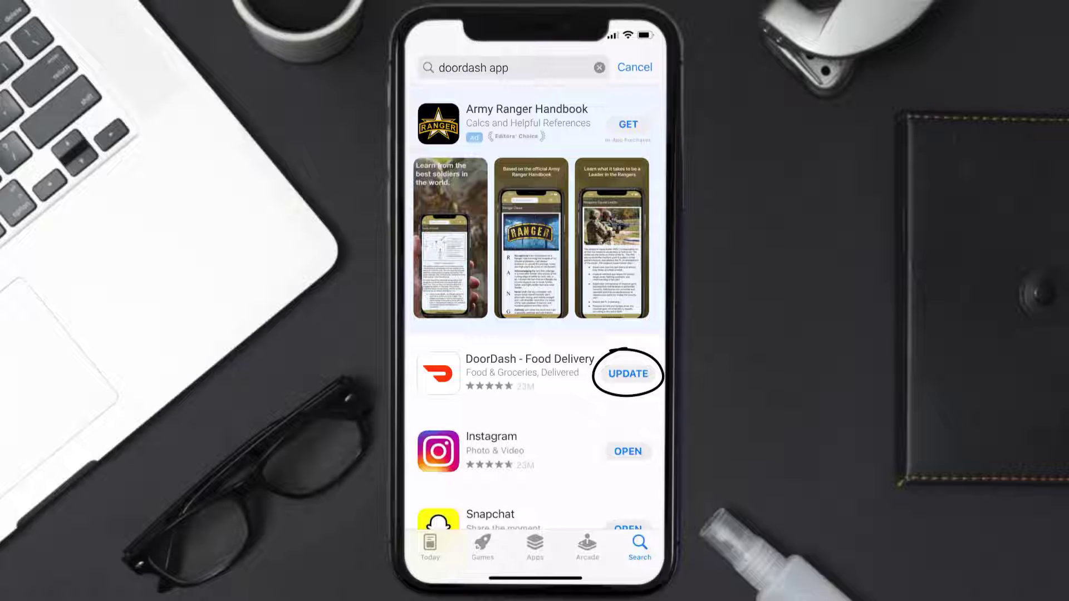
left_click(626, 374)
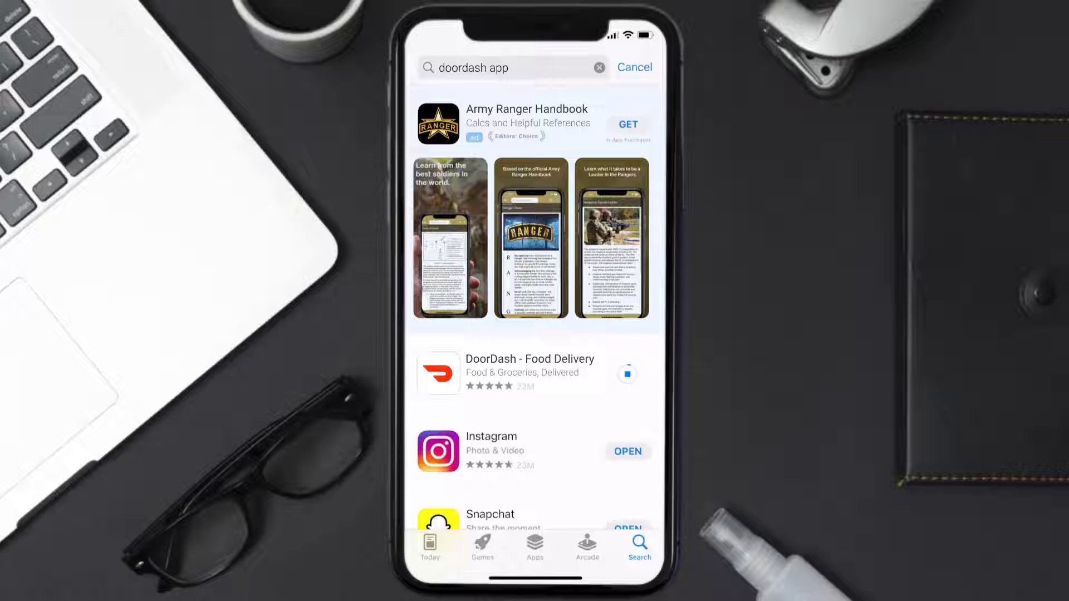
left_click(628, 375)
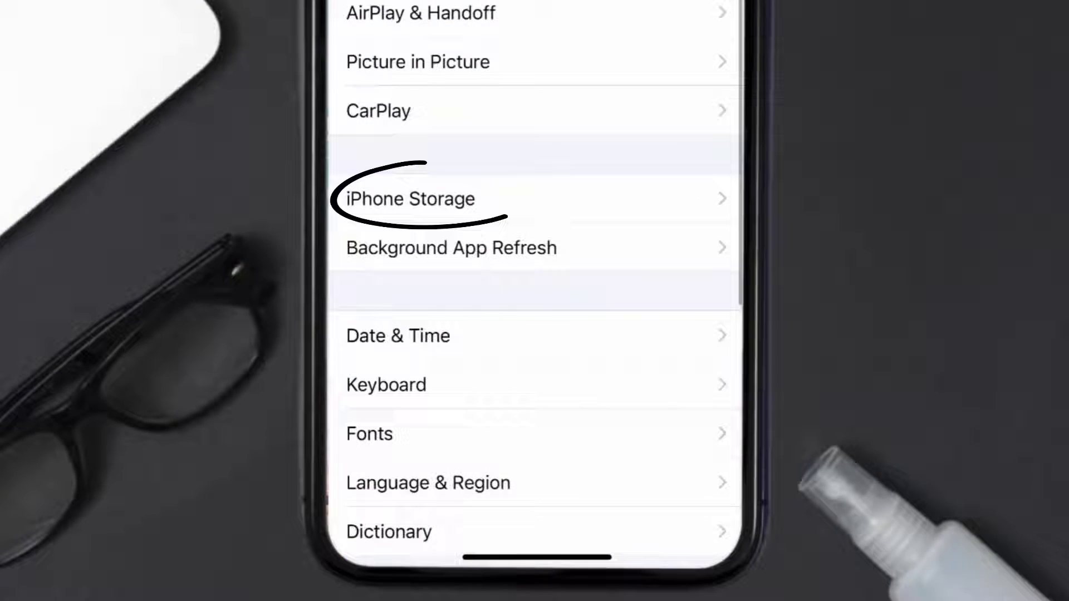
Step: Offload DoorDash via General > iPhone Storage, keeping its data, then choose Reinstall App
left_click(410, 198)
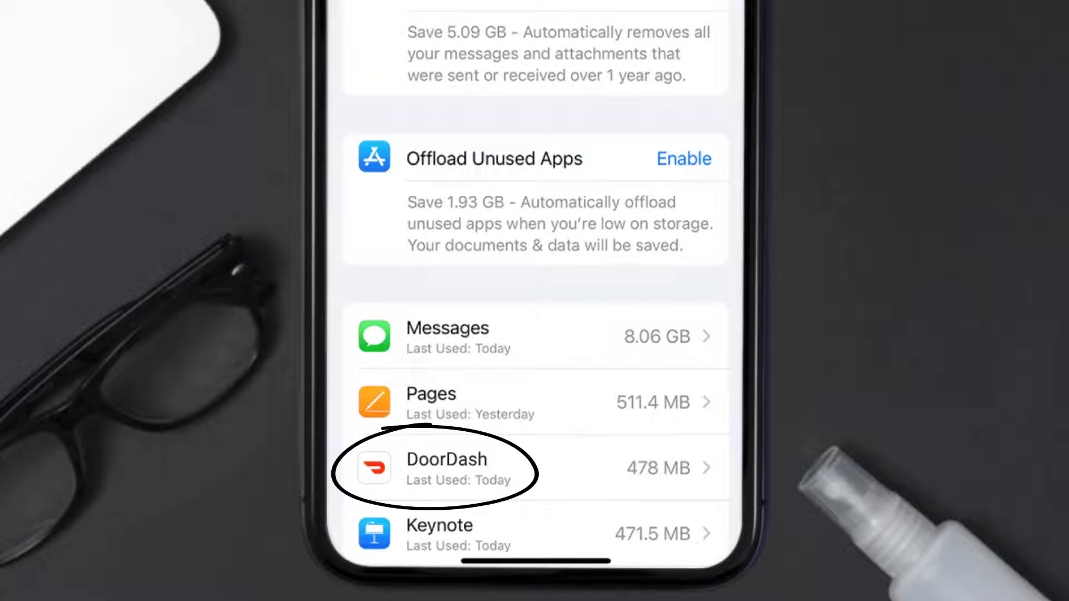
left_click(446, 469)
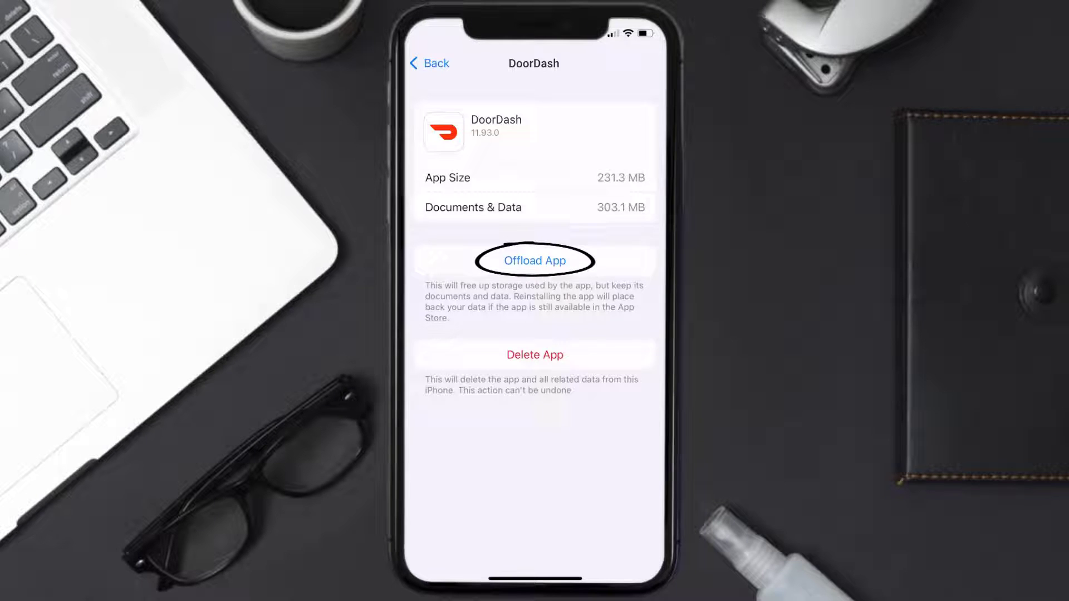
left_click(534, 260)
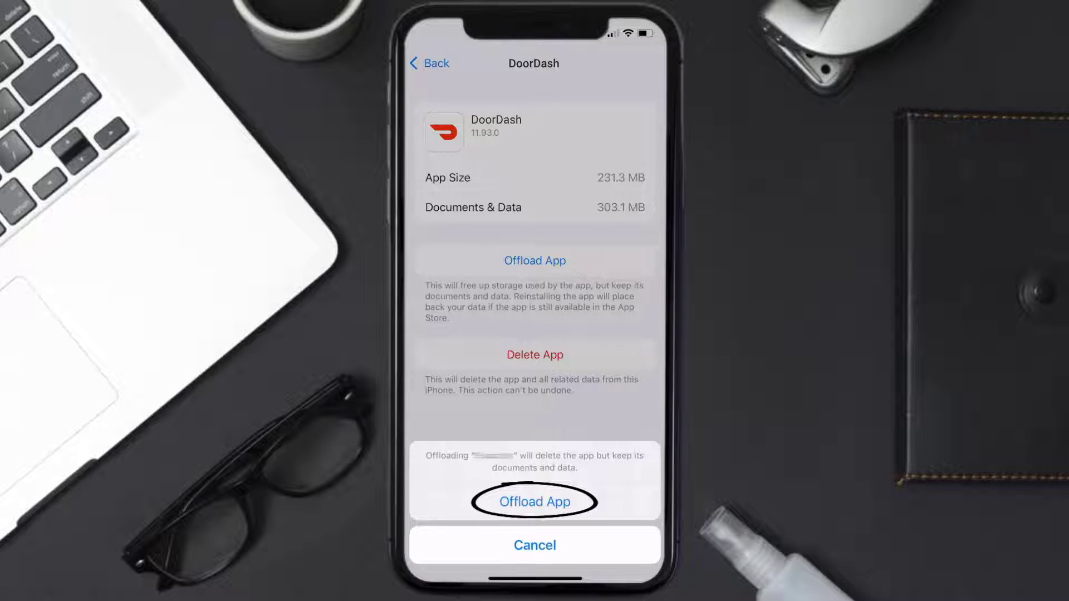
left_click(535, 501)
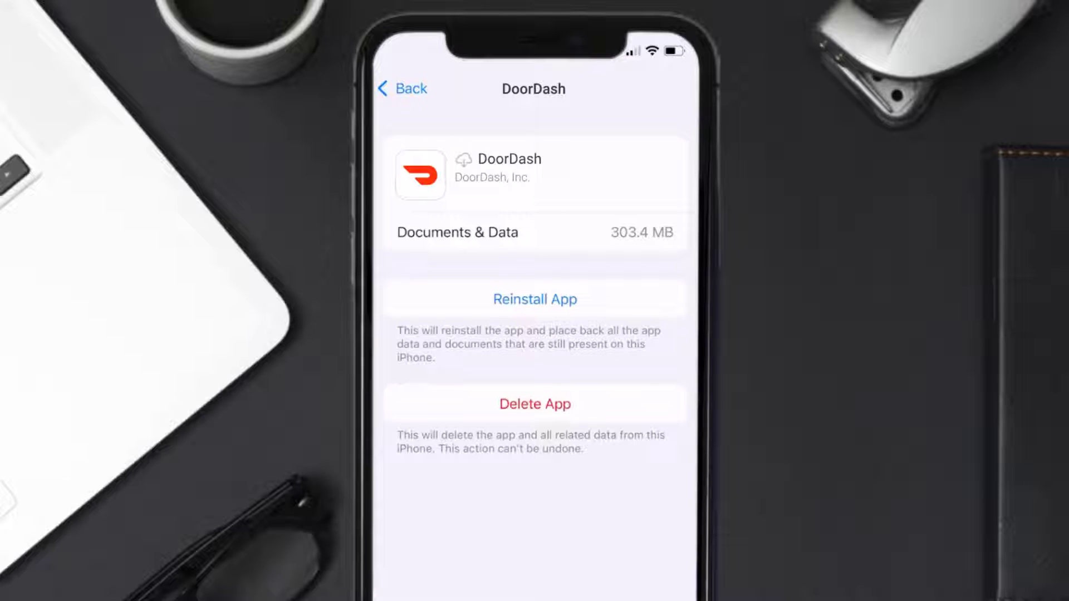
left_click(535, 298)
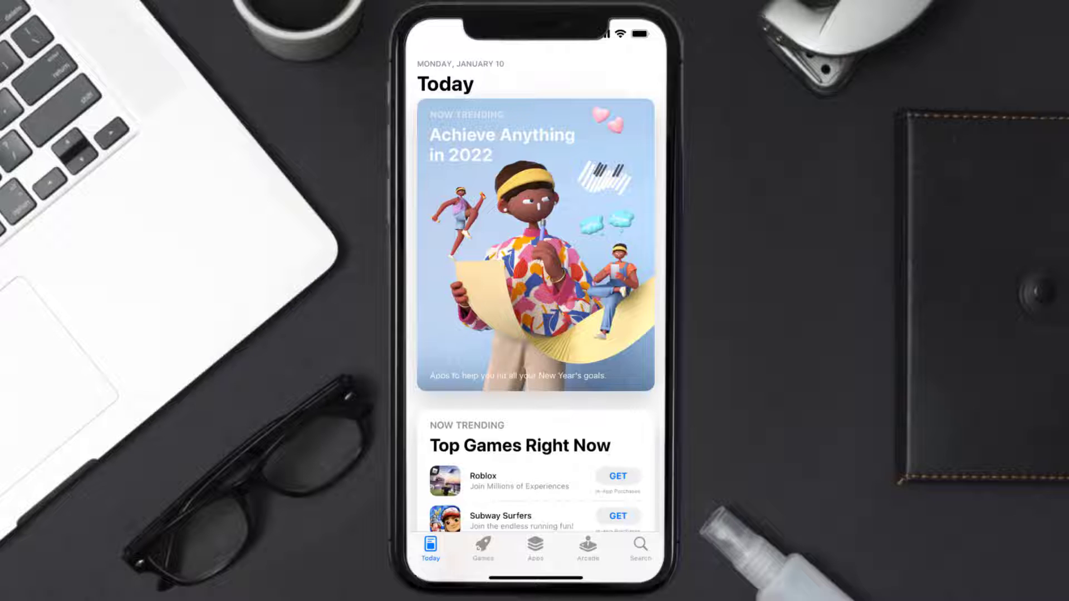
Step: Search 'doordash app' again and tap GET to reinstall DoorDash - Food Delivery
left_click(639, 544)
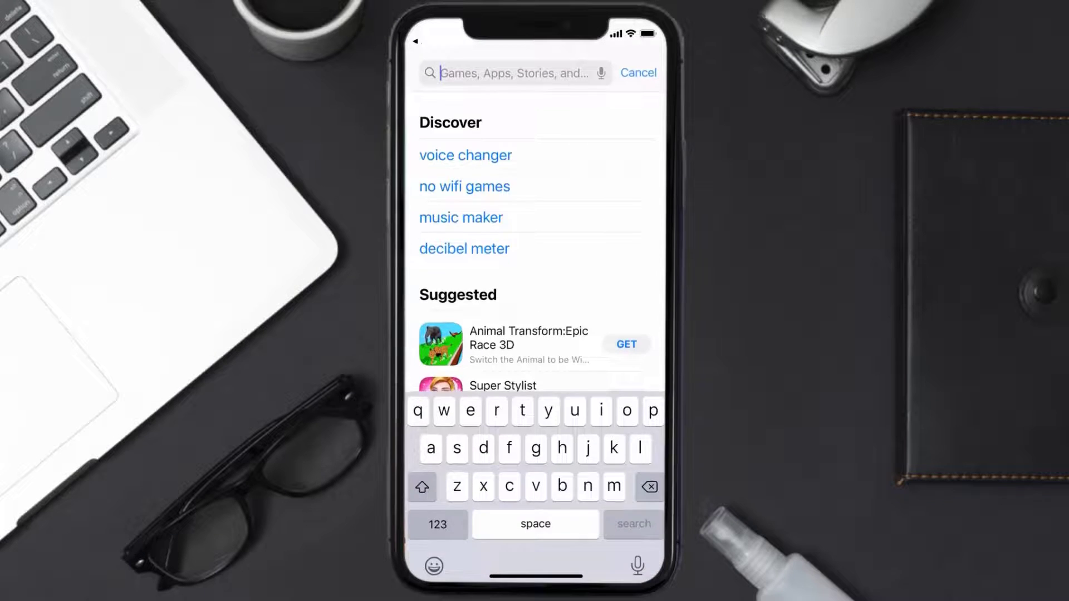
type("doordash app")
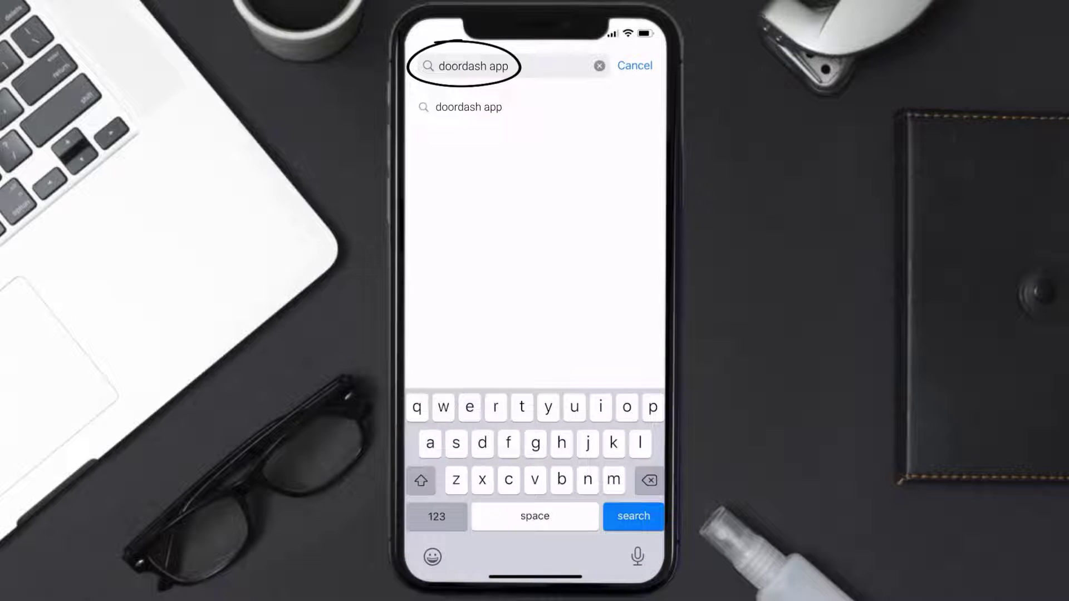
left_click(632, 517)
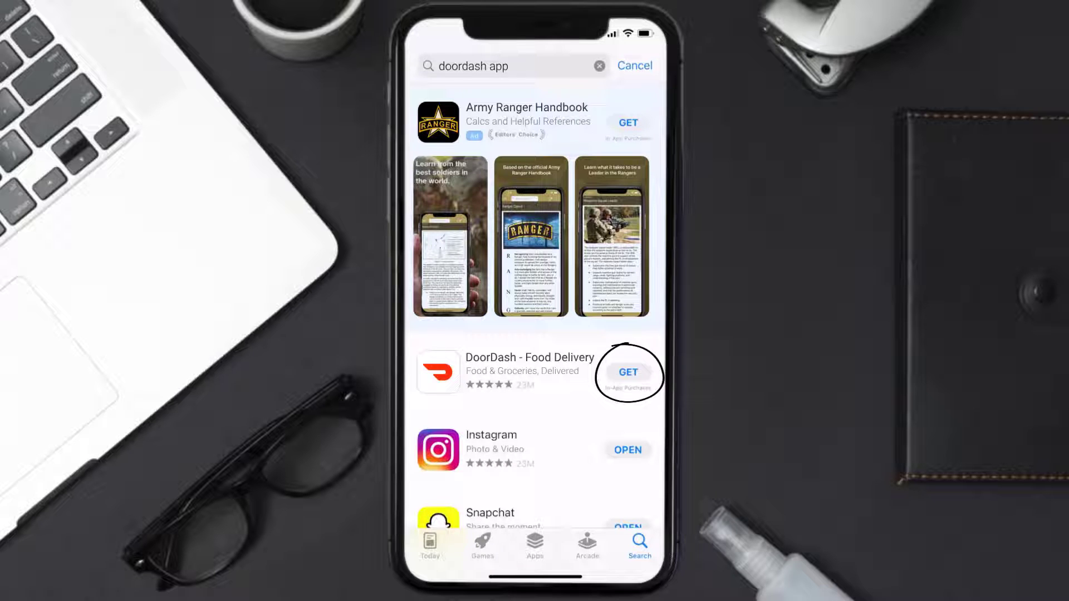
left_click(627, 372)
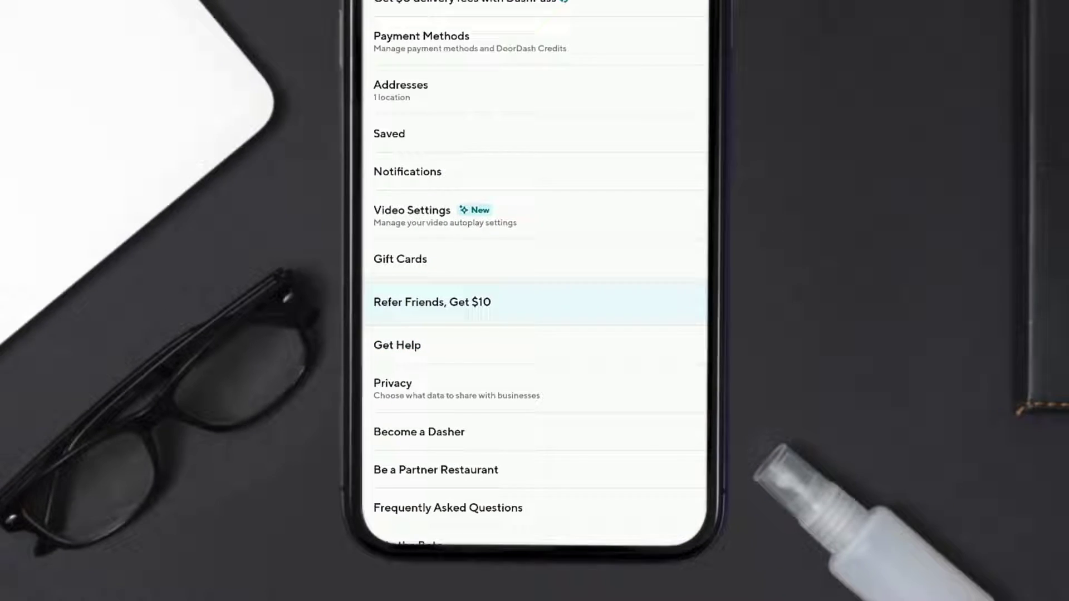
Step: Scroll the DoorDash Account screen and open Frequently Asked Questions
scroll("up", 3)
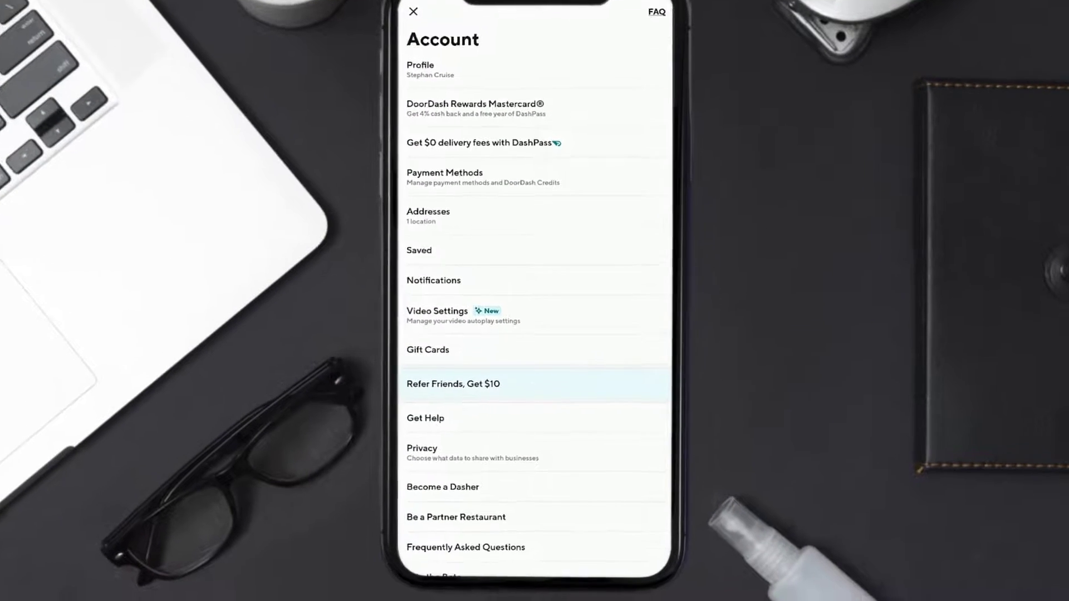
scroll("down", 3)
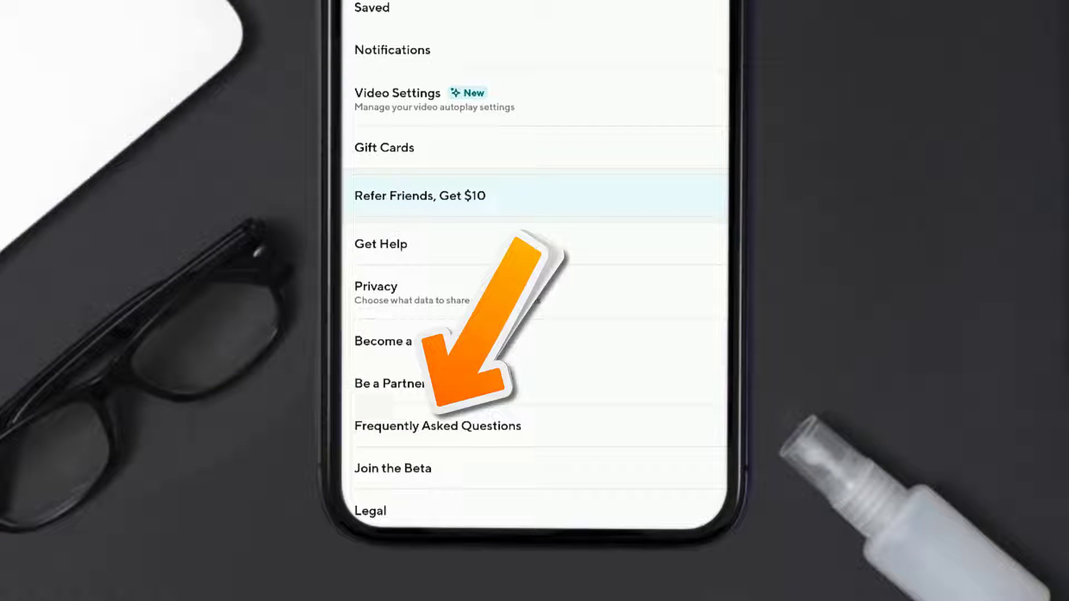
left_click(380, 244)
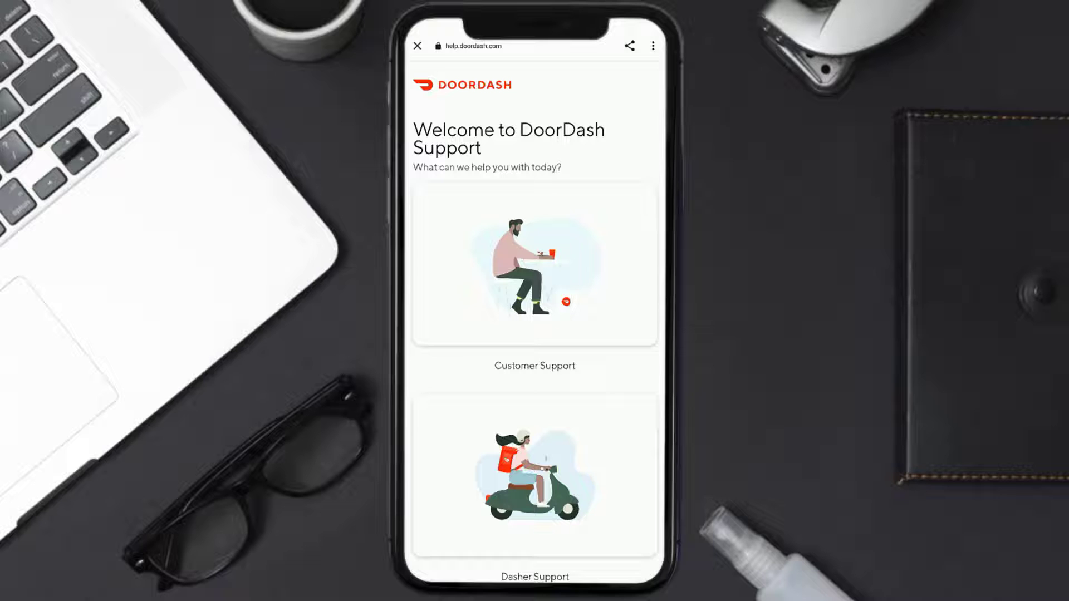
Step: Open the Customer Support card and choose 'Chat with Us in the DoorDash App'
left_click(535, 280)
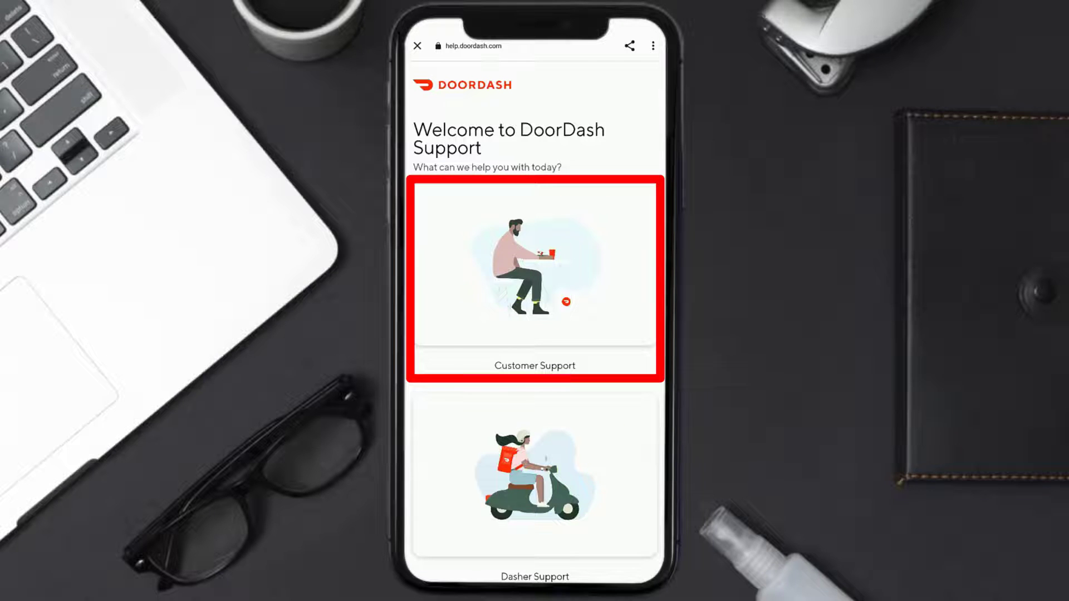
left_click(535, 280)
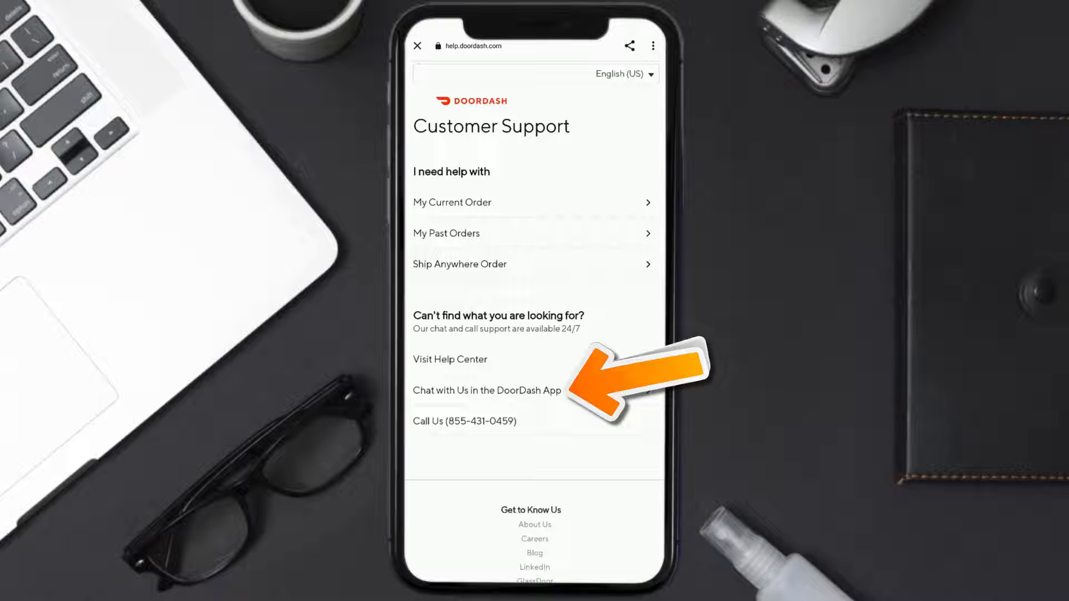
left_click(486, 391)
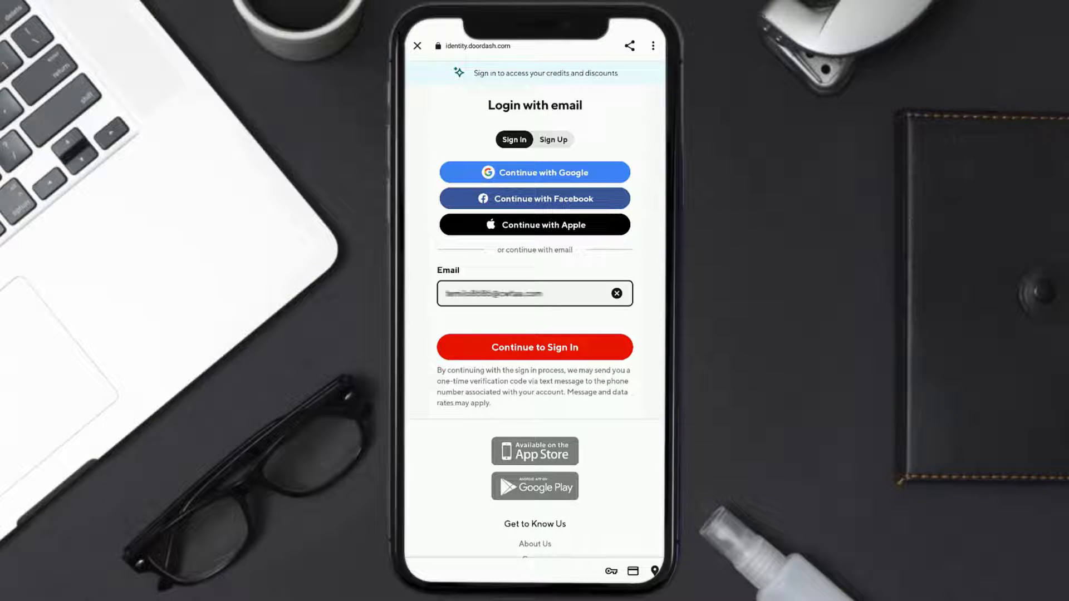
Step: Continue to sign in and enter the 6-digit verification code to open the assistant chat
left_click(535, 347)
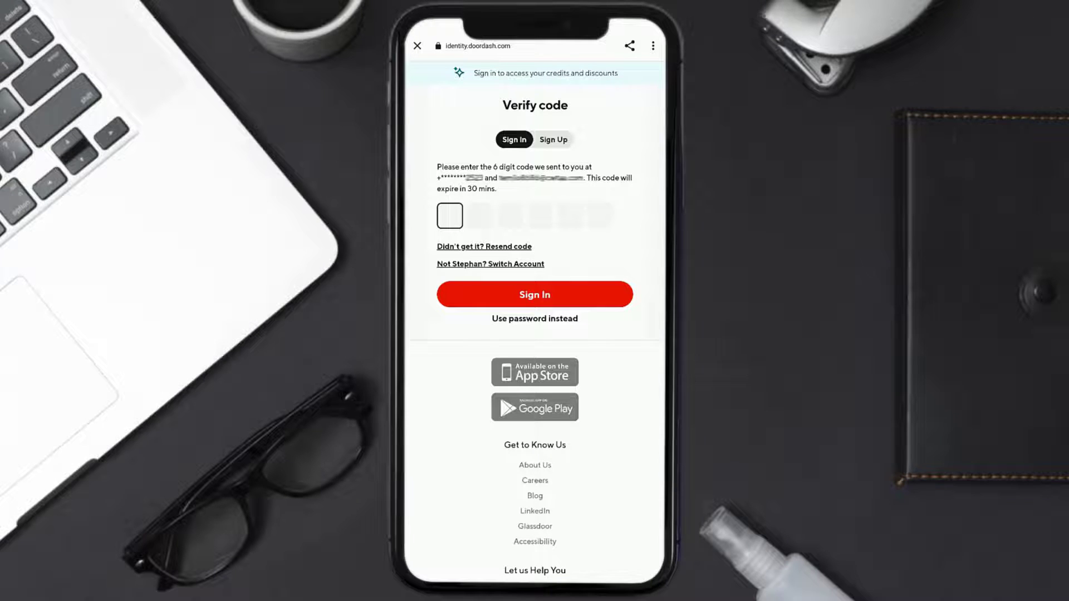
left_click(534, 294)
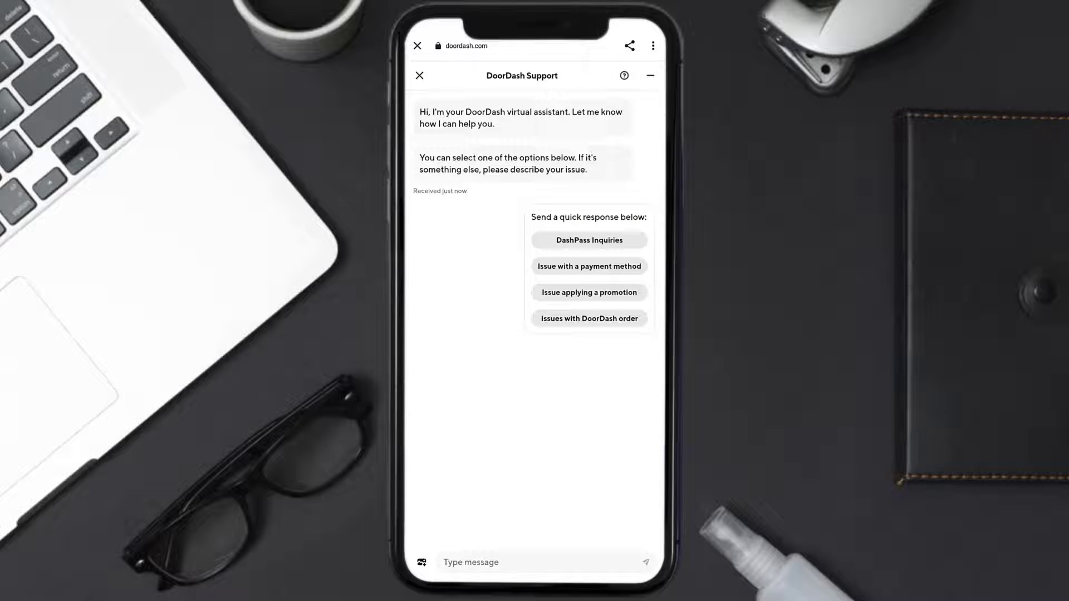
Step: Send the quick response 'Issue applying a promotion' in the support chat
left_click(589, 292)
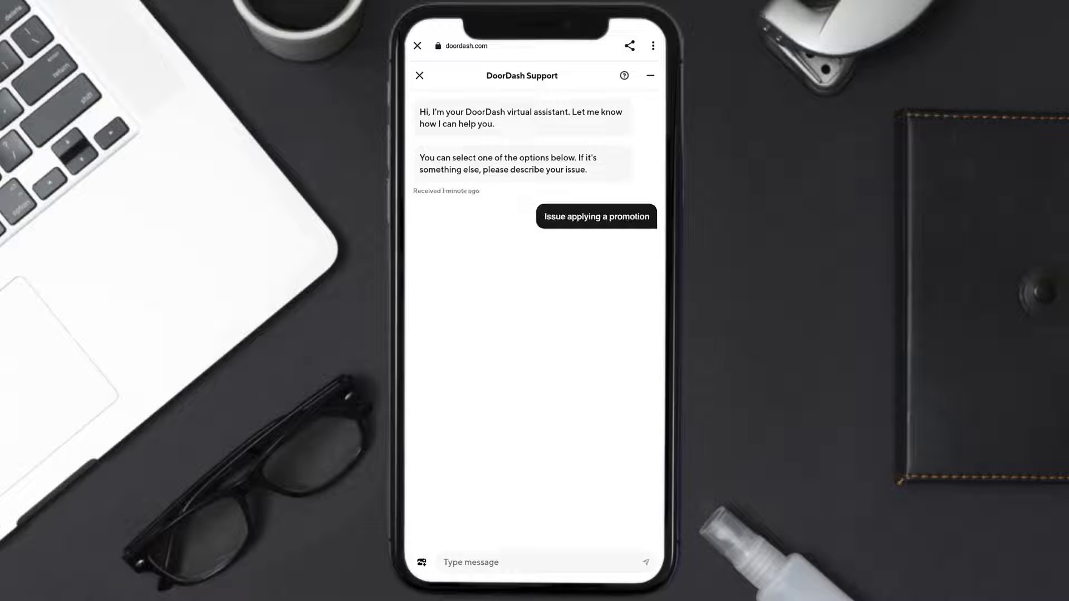
left_click(595, 216)
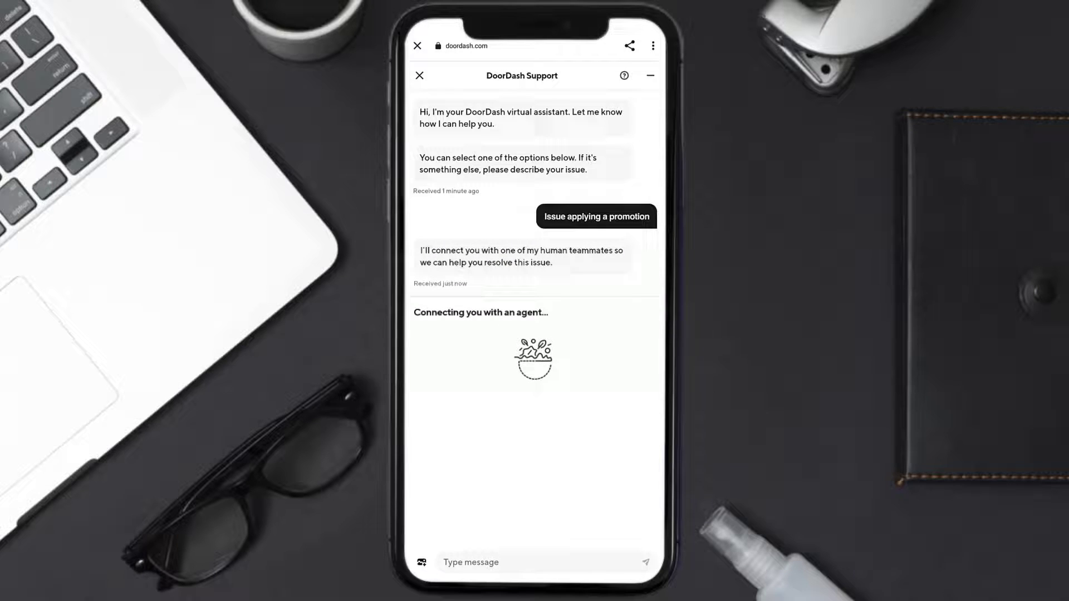